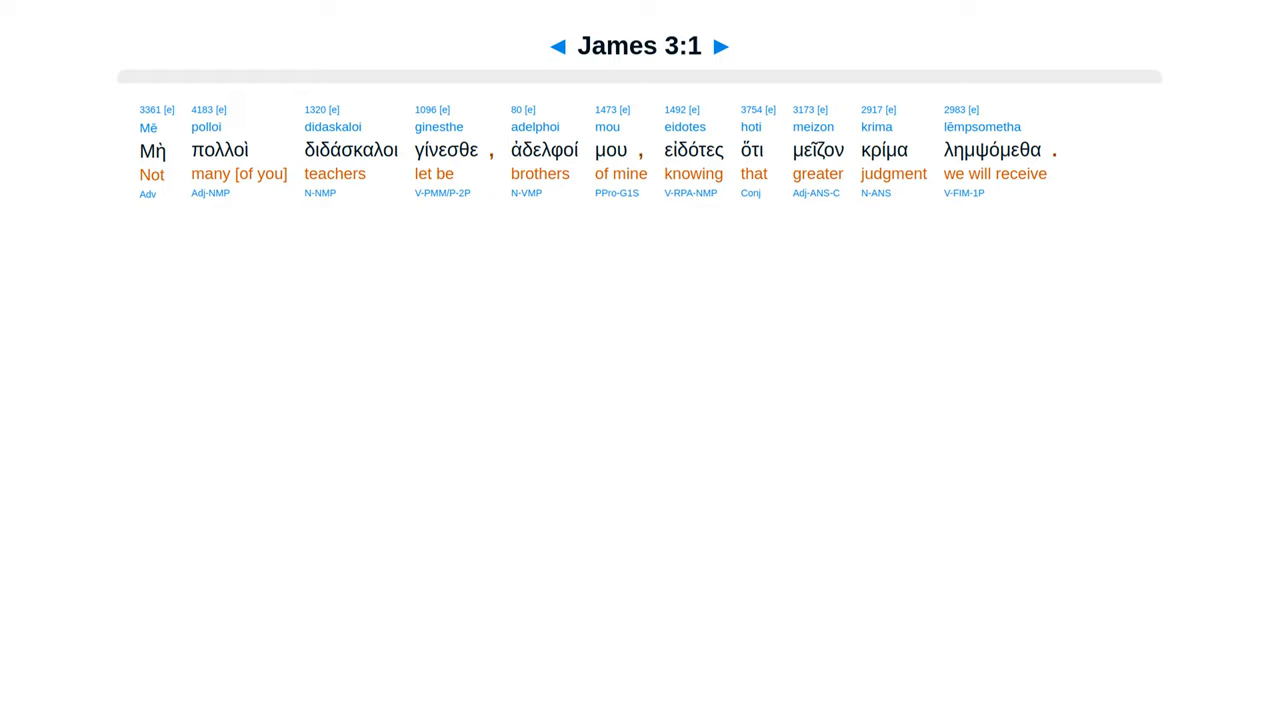
# Step: Advance the Greek interlinear through James 3:2, 3:3 and 3:4 to reach James 3:5
pyautogui.click(728, 48)
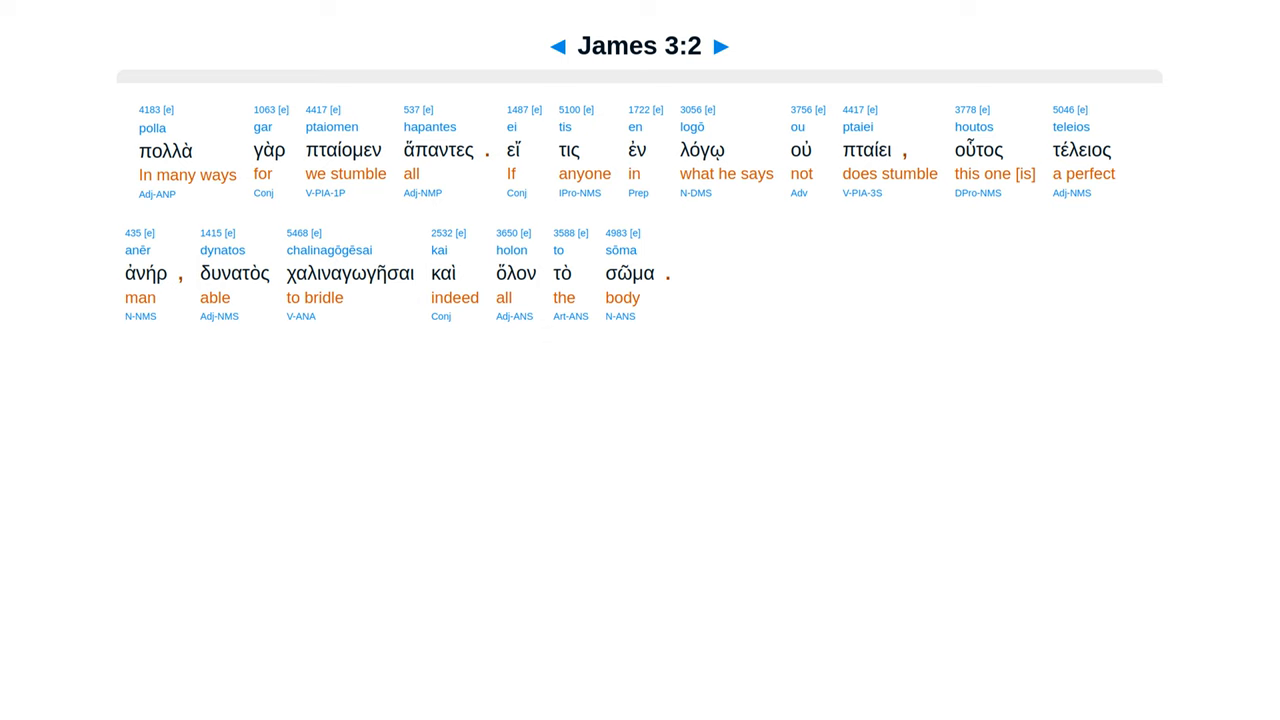
pyautogui.click(732, 46)
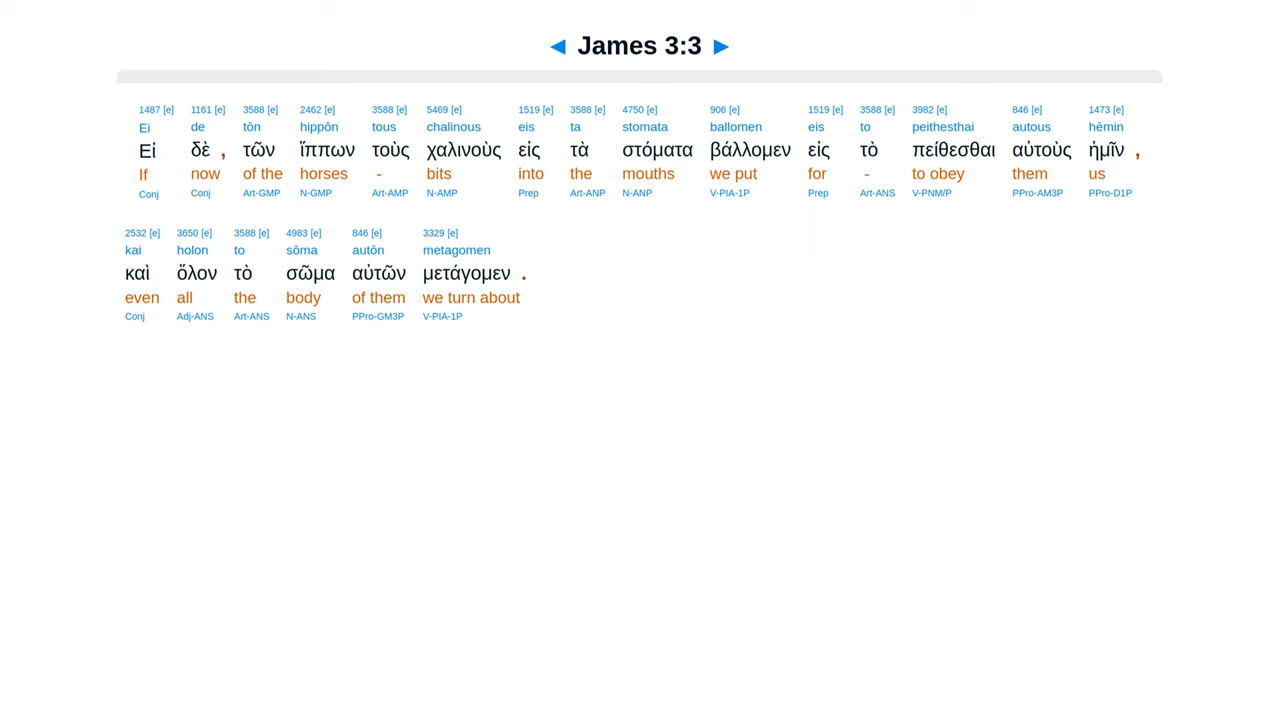
pyautogui.click(730, 46)
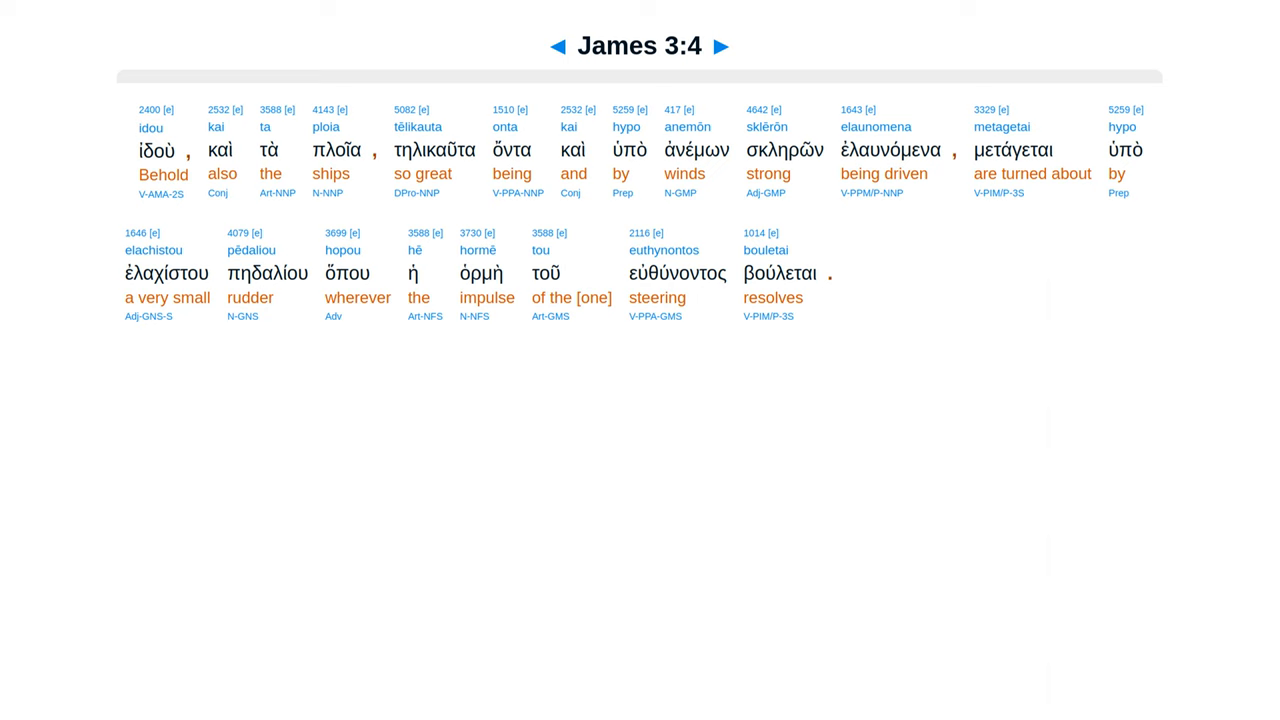
pyautogui.click(732, 46)
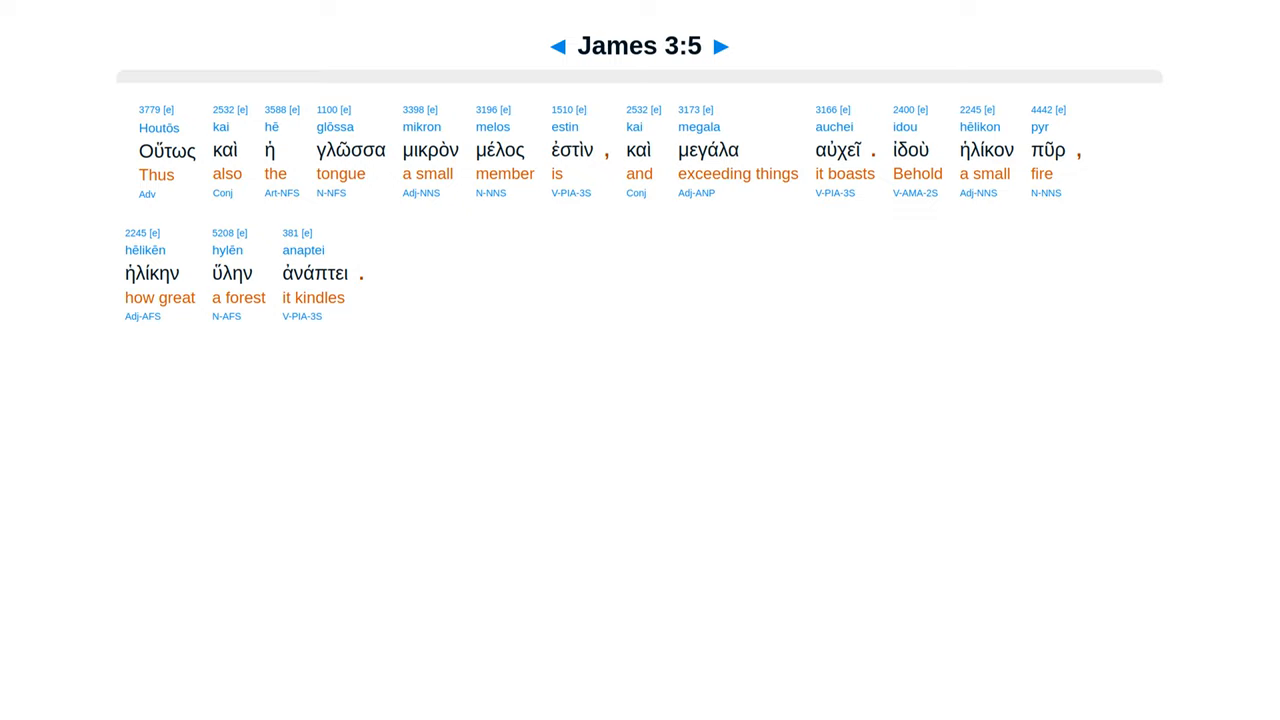
# Step: Advance through James 3:6, 3:7 and 3:8 to reach James 3:9 on blessing and cursing
pyautogui.click(728, 48)
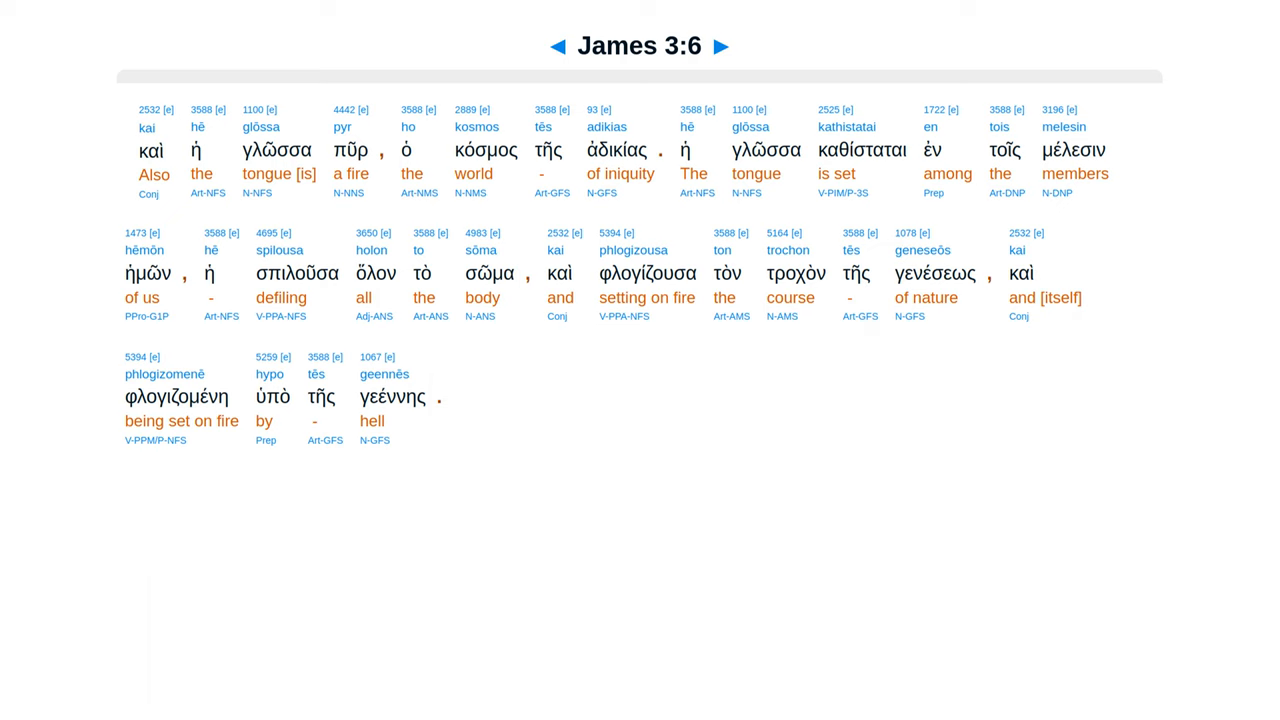
pyautogui.click(728, 46)
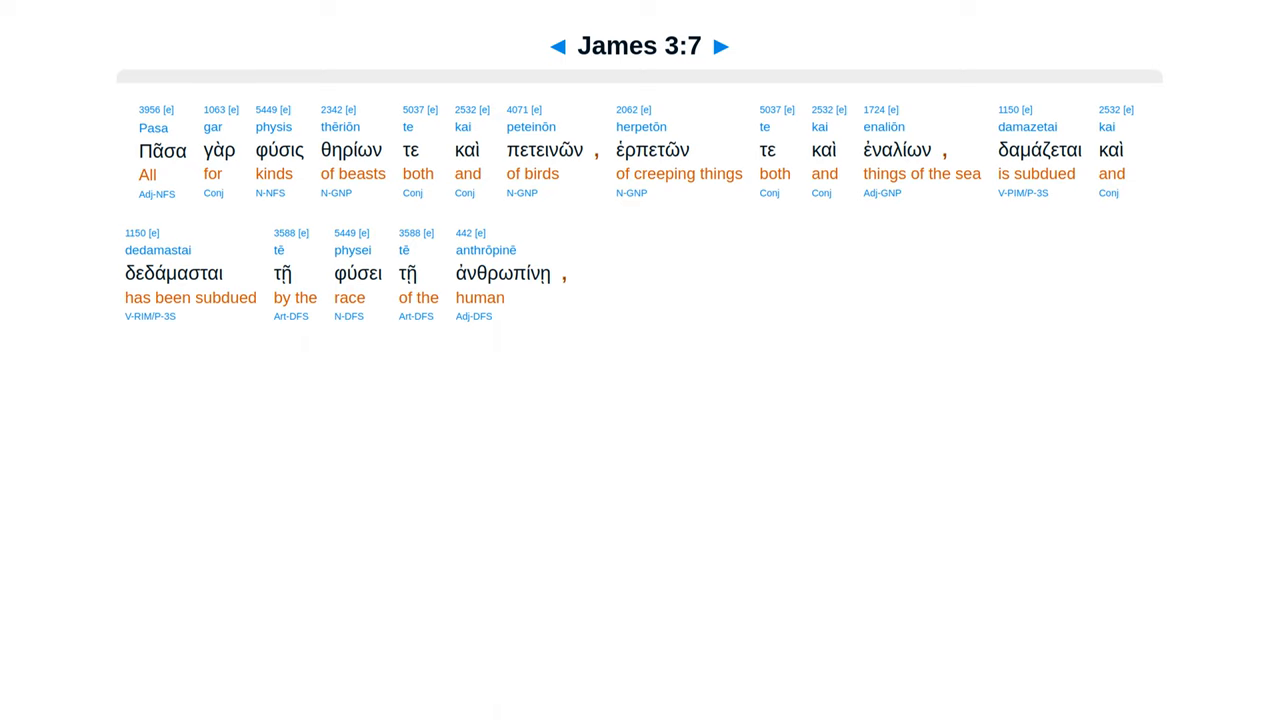
pyautogui.click(728, 46)
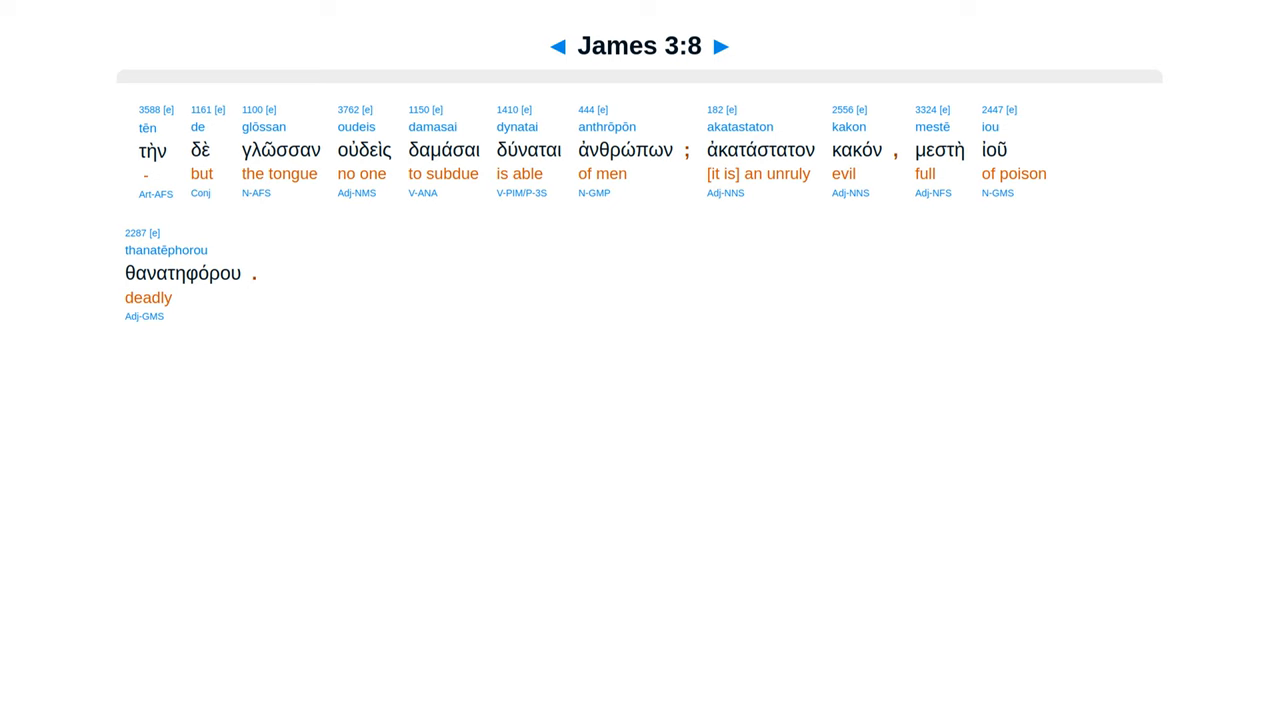
pyautogui.click(732, 46)
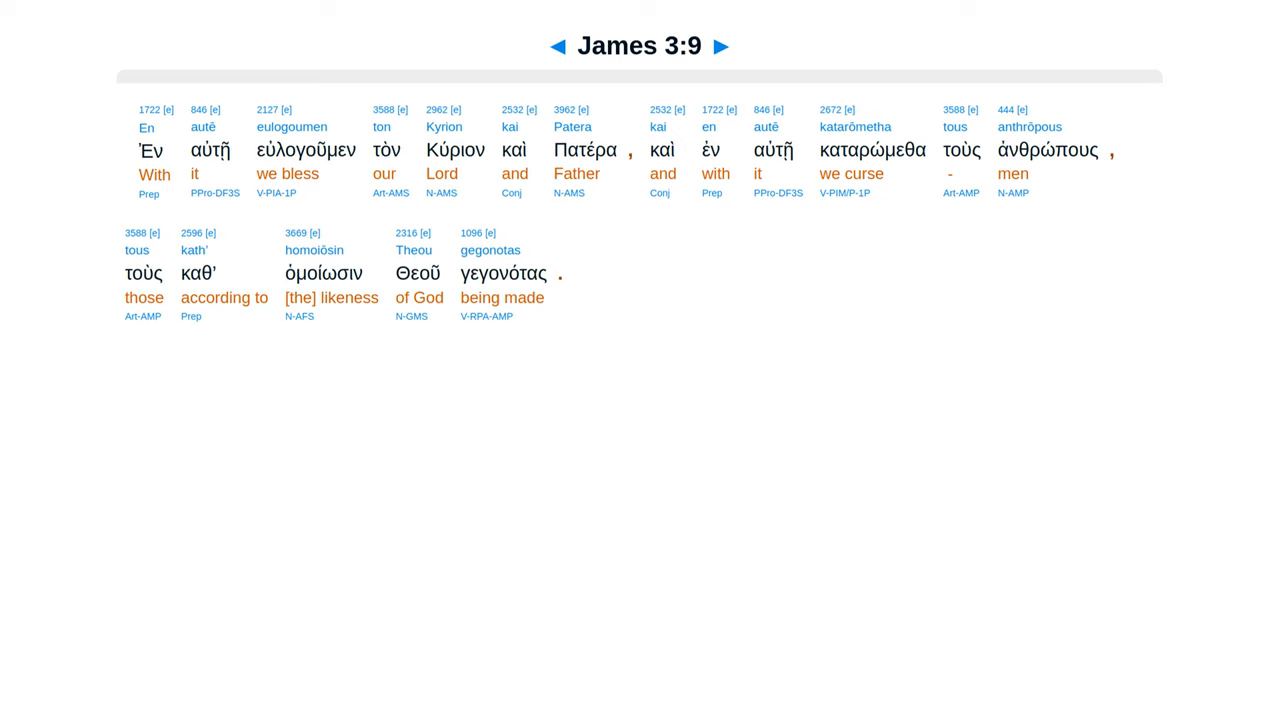
# Step: Advance through James 3:10, 3:11, 3:12 and 3:13 to reach James 3:14 on bitter jealousy
pyautogui.click(732, 46)
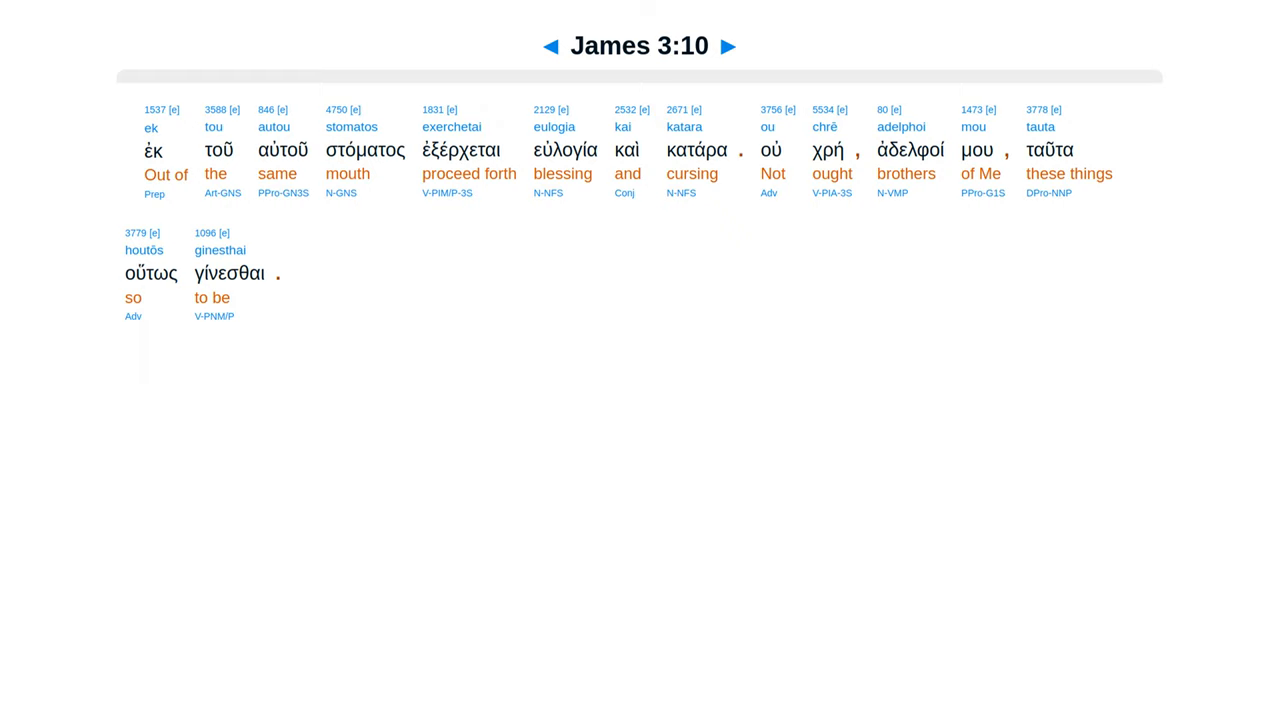
pyautogui.click(736, 46)
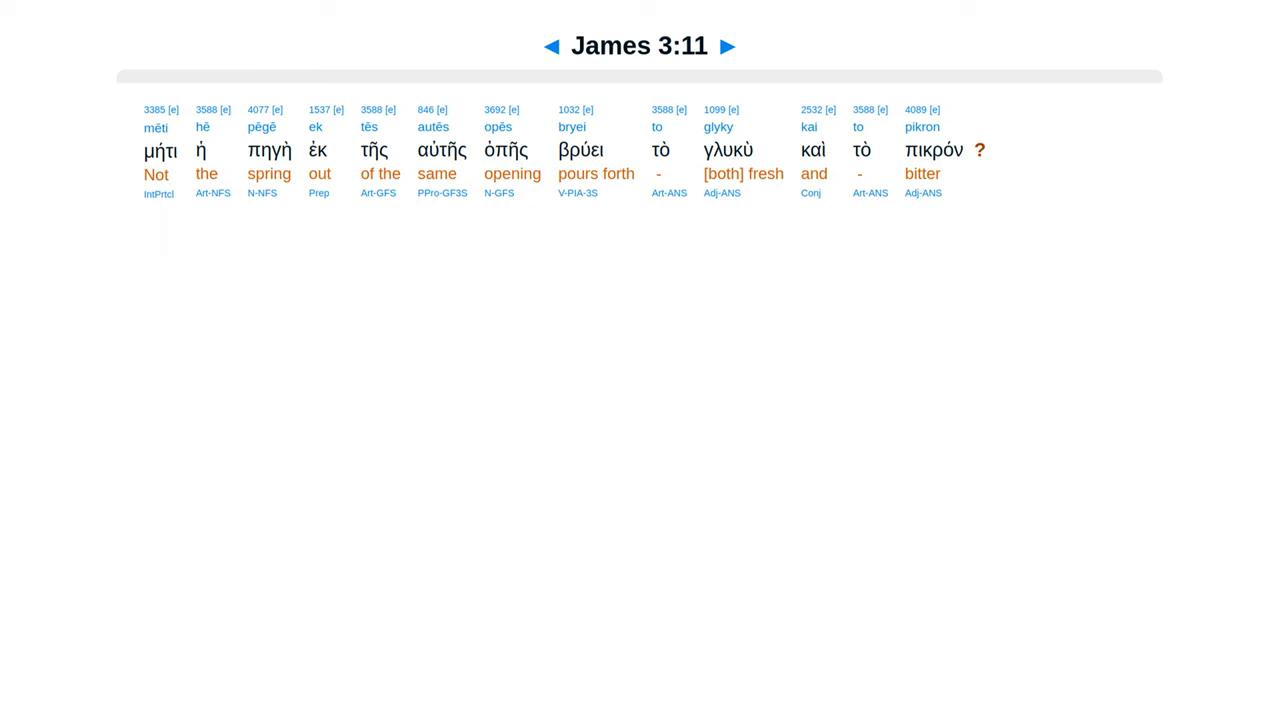
pyautogui.click(734, 46)
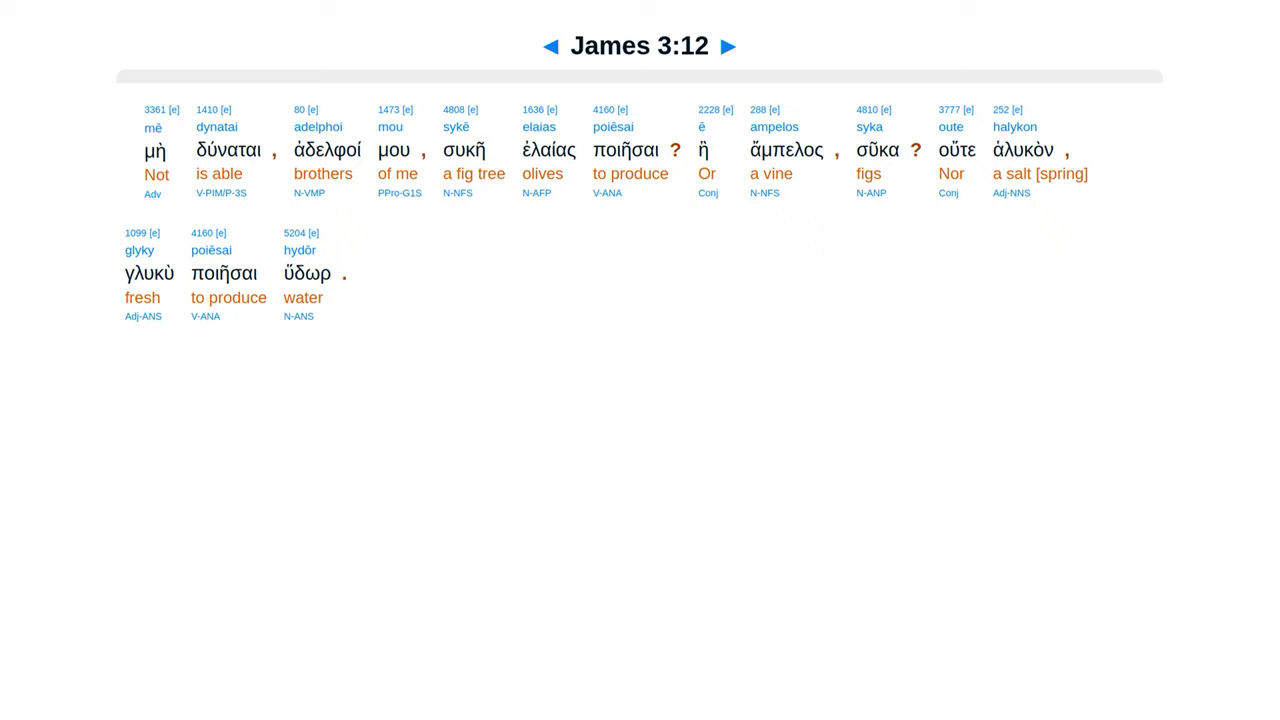
pyautogui.click(736, 46)
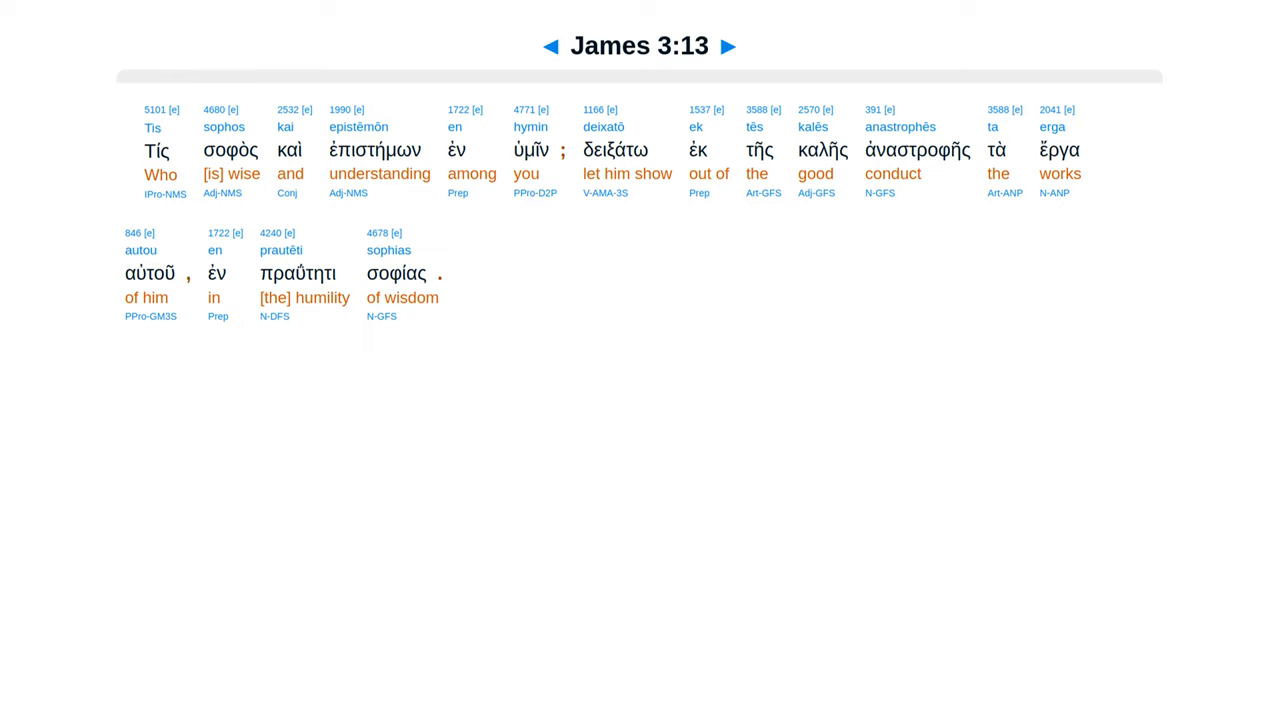
pyautogui.click(736, 46)
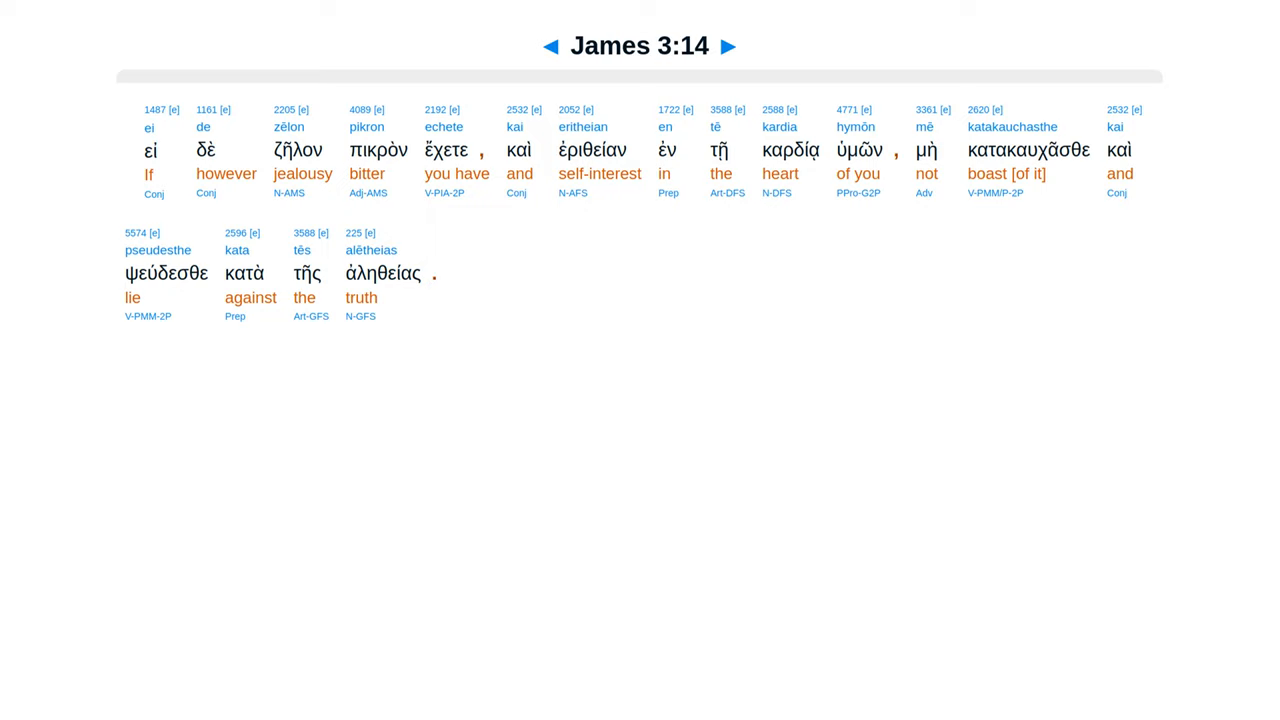
# Step: Advance through James 3:15, 3:16 and 3:17 to the final verse, James 3:18
pyautogui.click(736, 46)
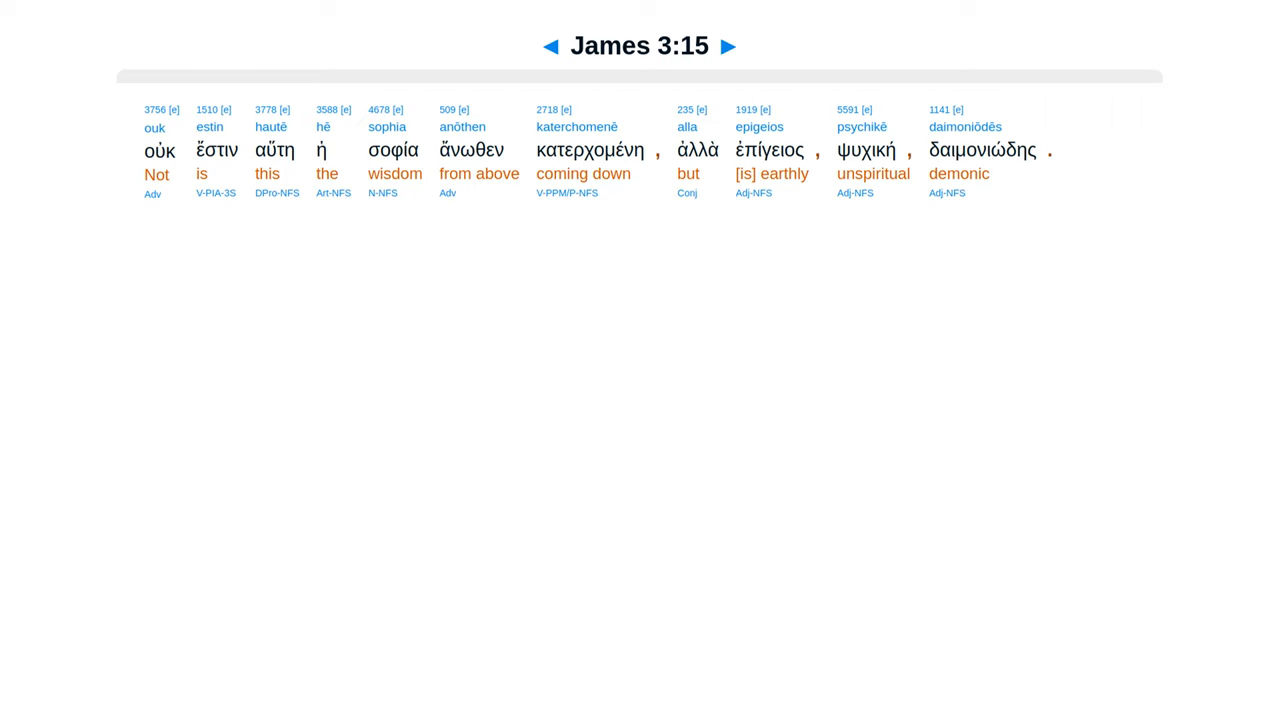
pyautogui.click(736, 46)
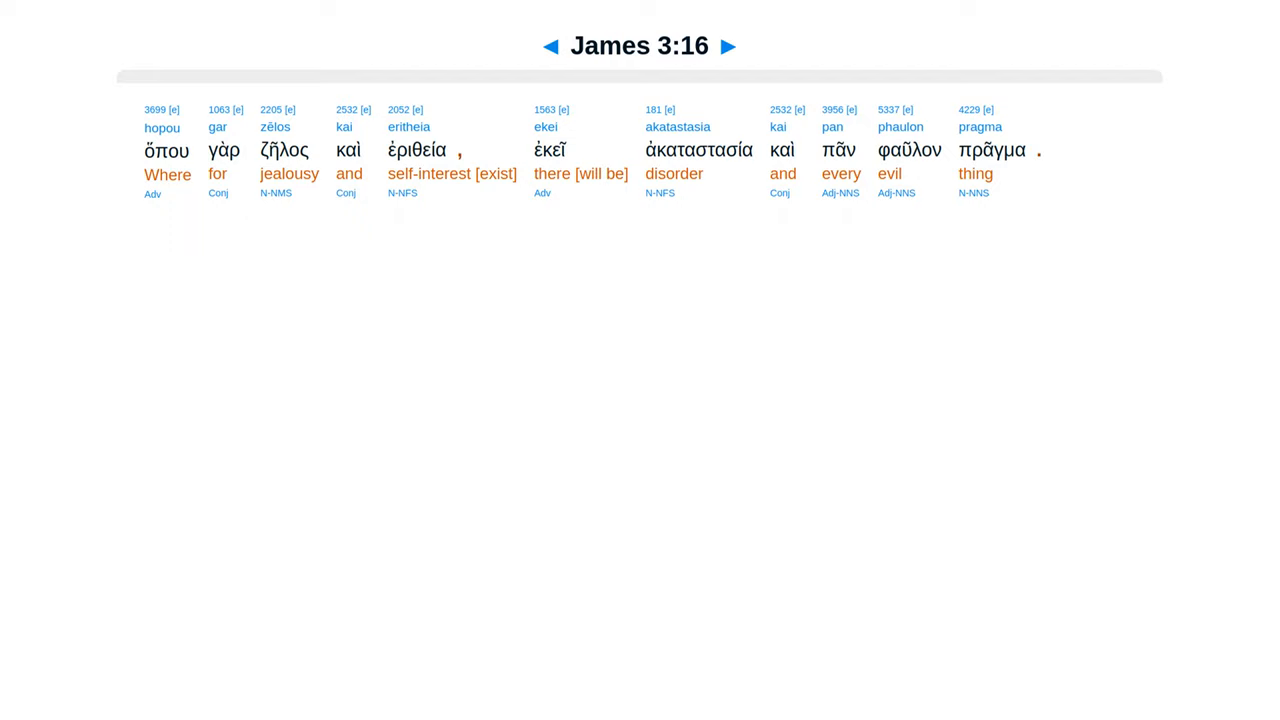
pyautogui.click(736, 46)
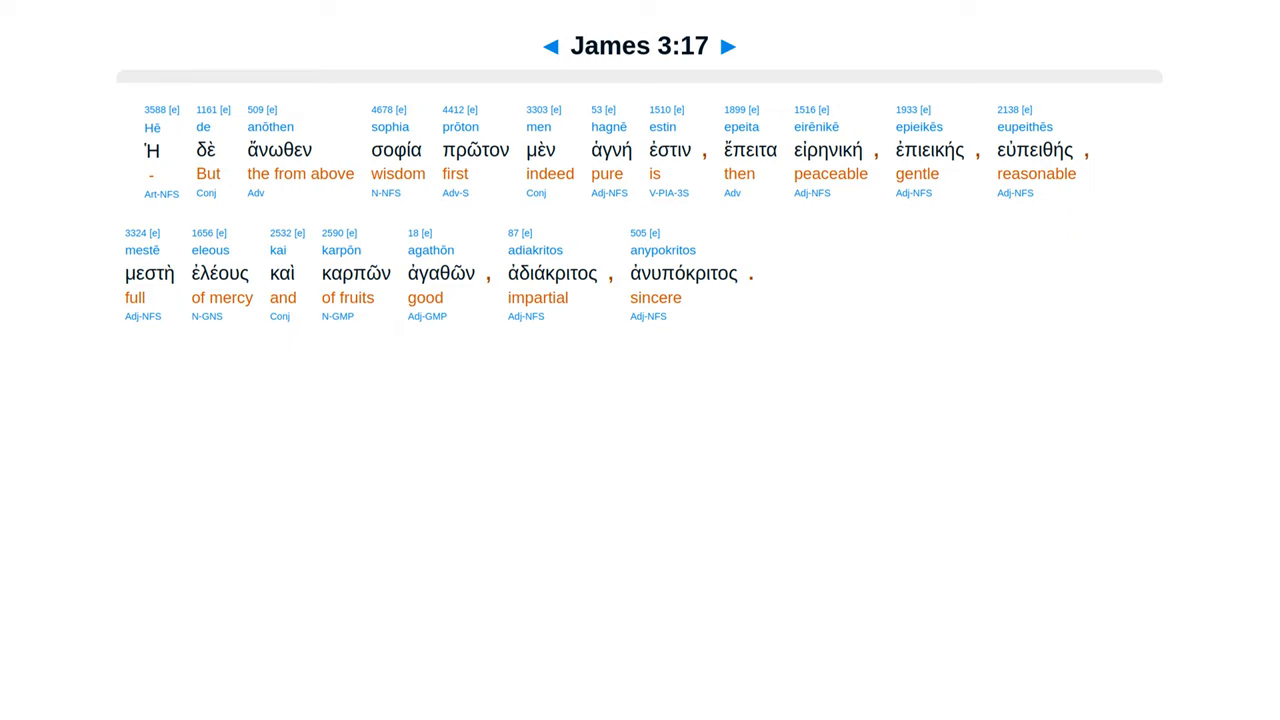
pyautogui.click(736, 46)
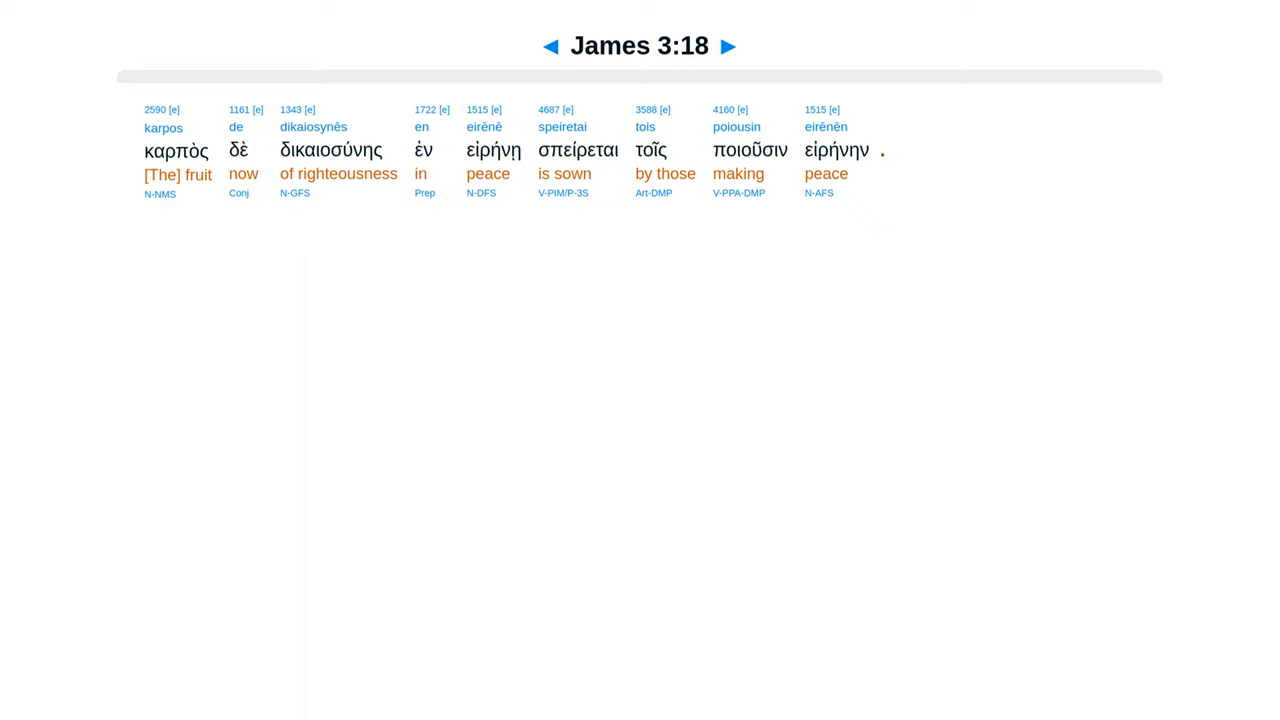